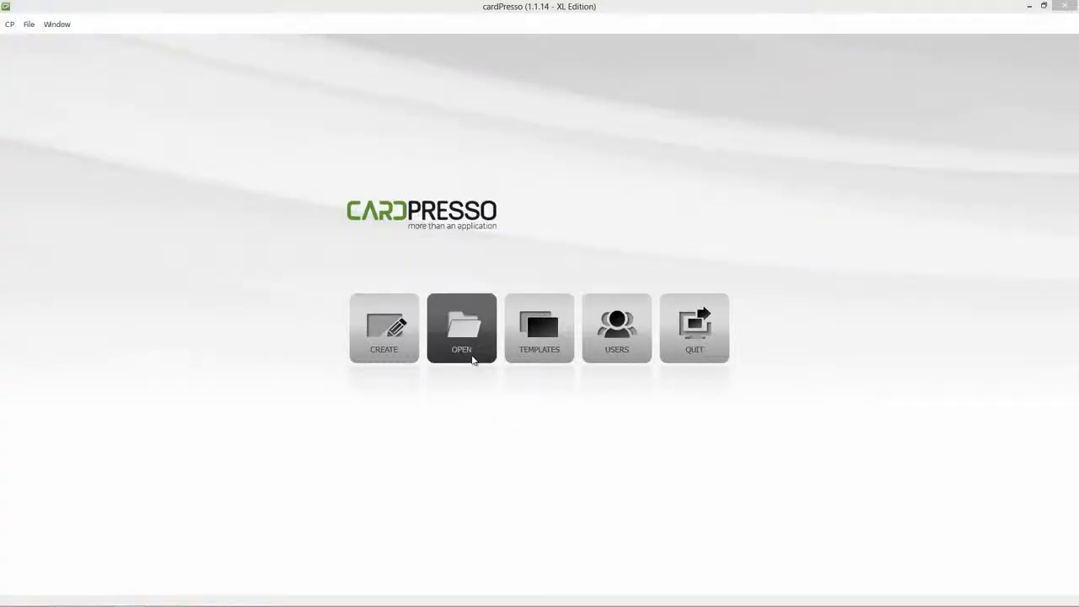
Open the saved 'cardPresso Business Card DB' design from My Cards
left_click(462, 332)
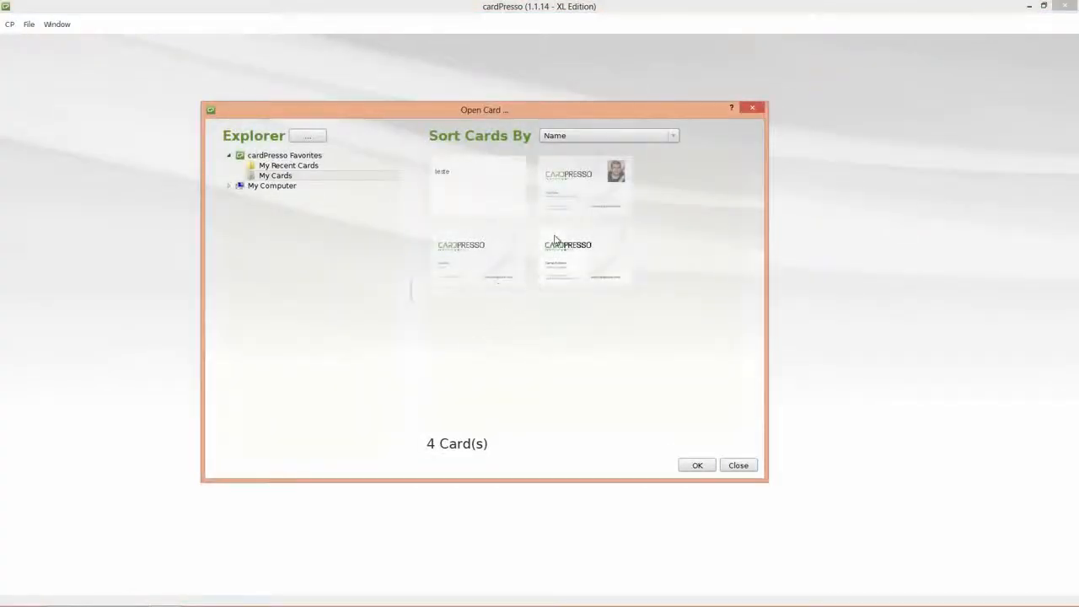
left_click(584, 184)
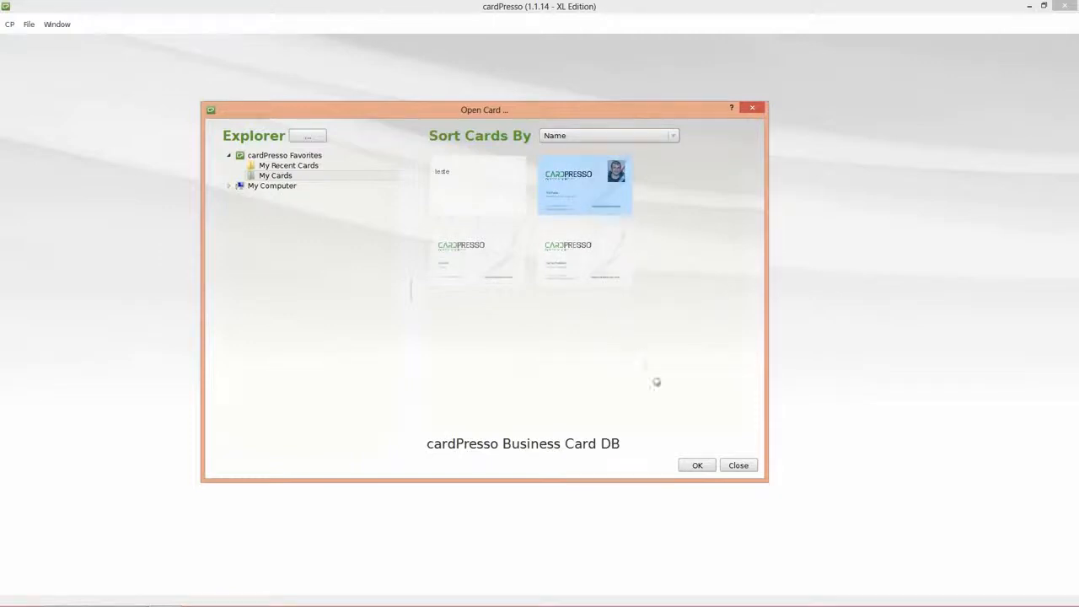
left_click(696, 466)
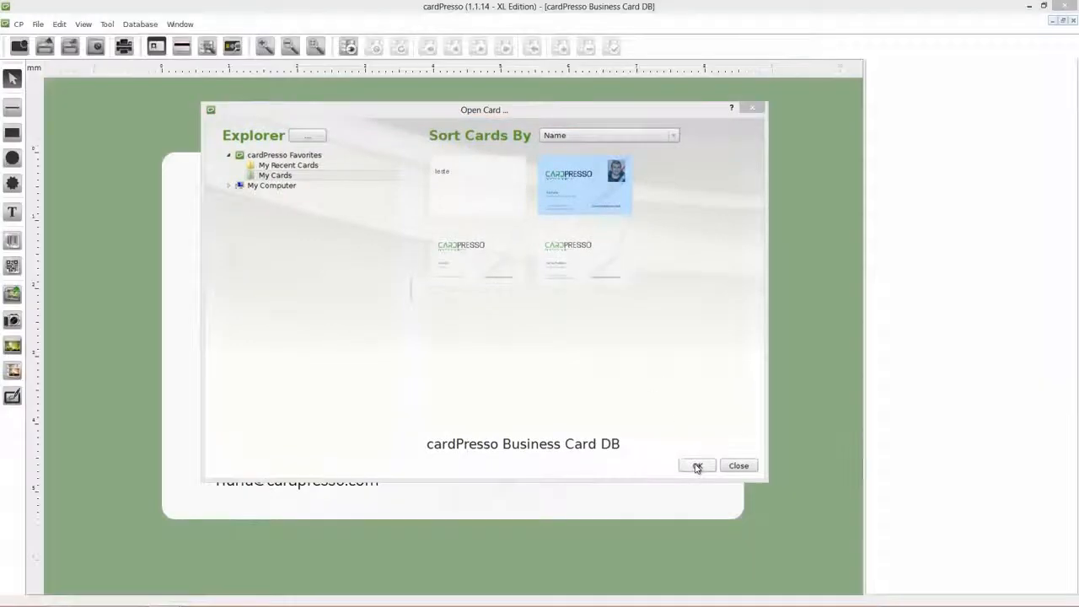
Add a widened text field under the web address and give it the ID 'ID'
left_click(696, 465)
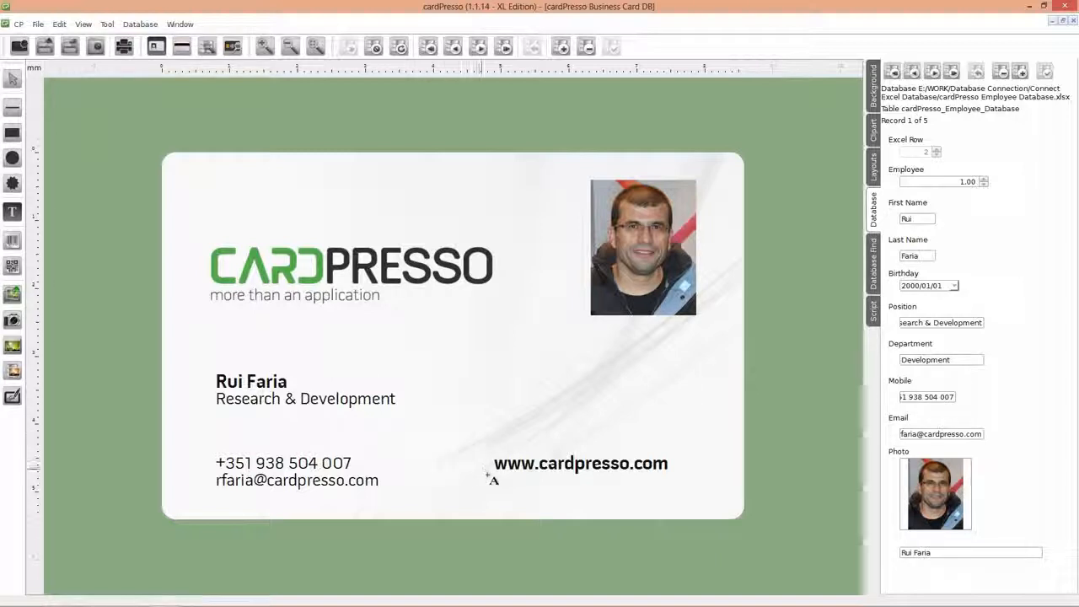
left_click_drag(492, 479, 644, 505)
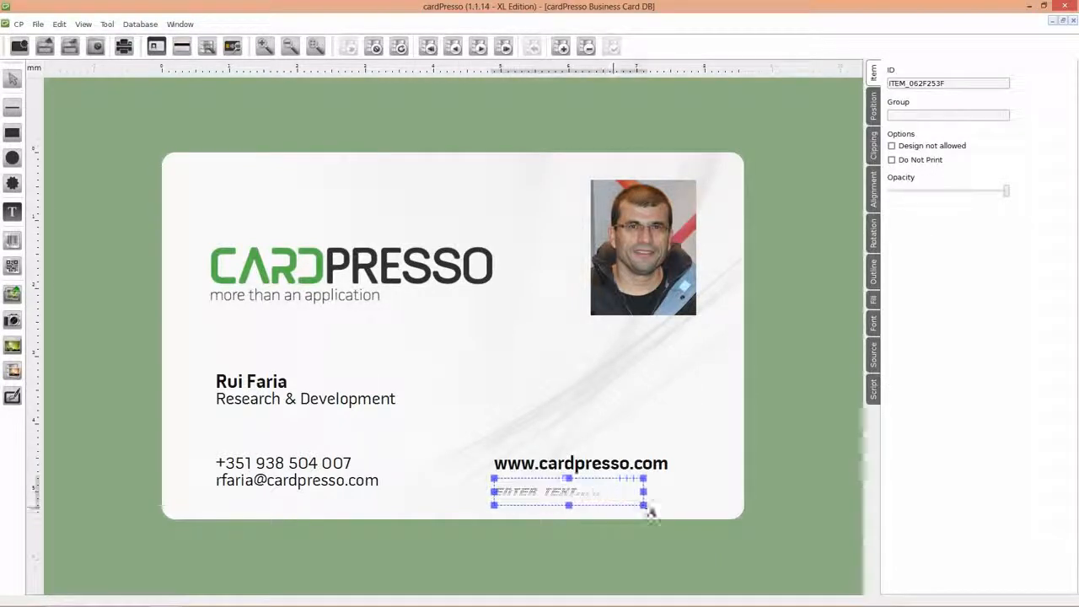
left_click_drag(644, 506, 671, 506)
type("U")
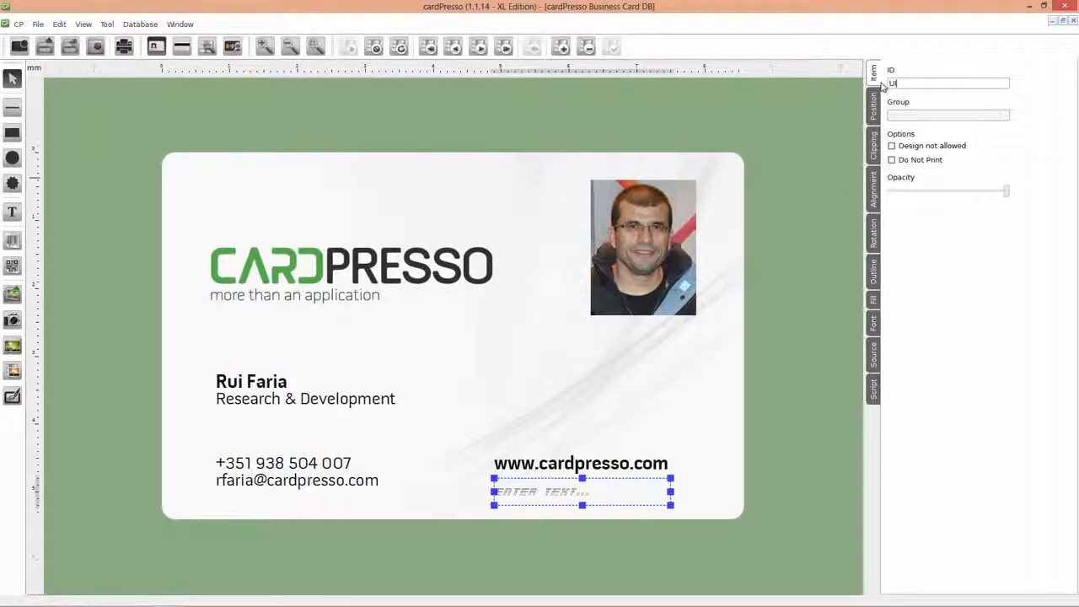
type("ID")
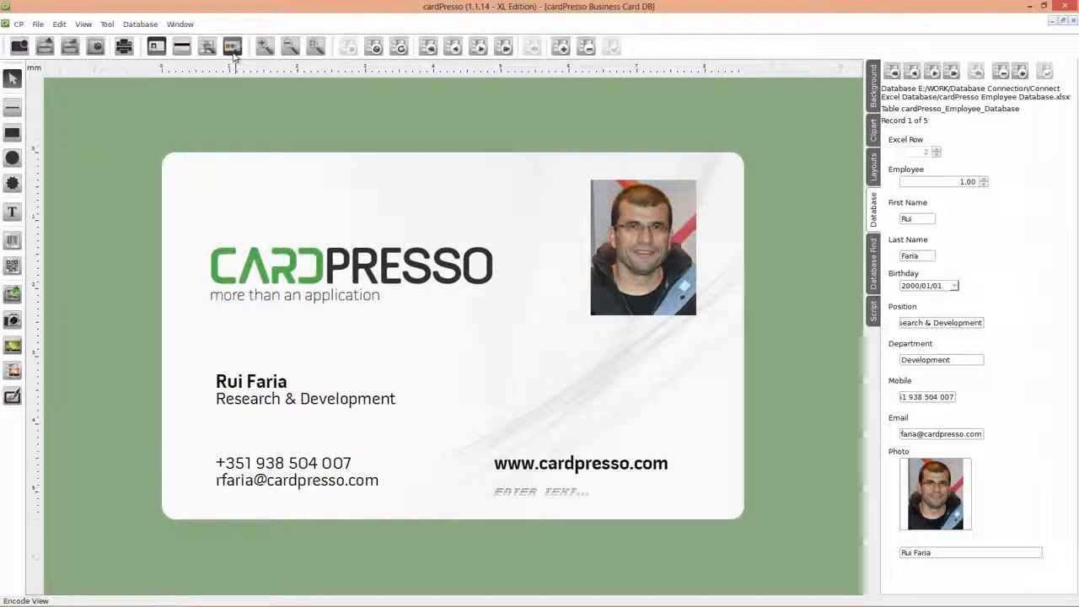
In Encode View, link the new text field into the 'item.?=card.UID' script line
left_click(229, 47)
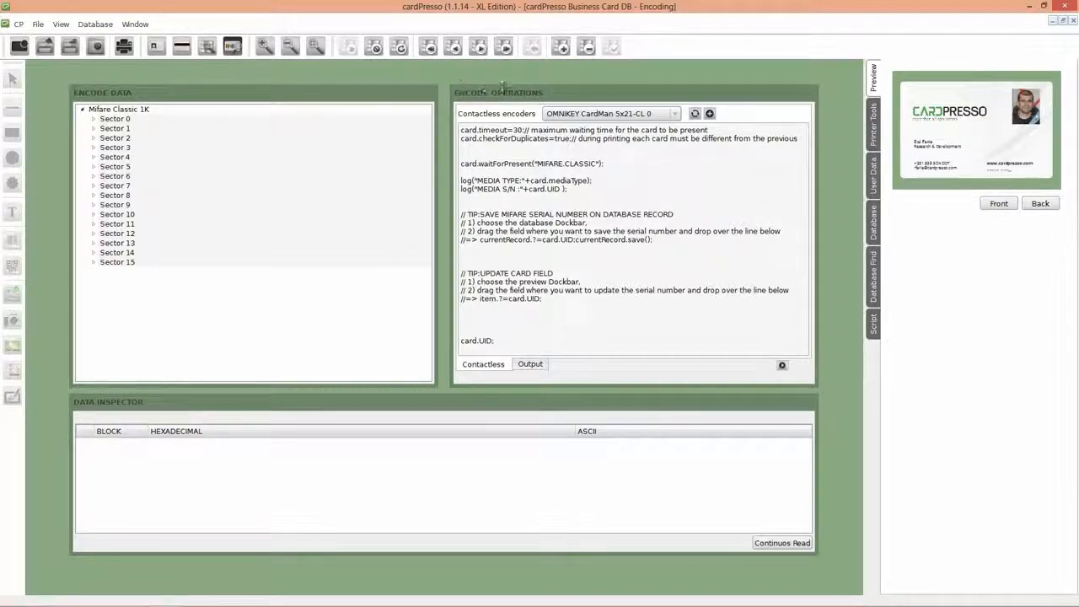
left_click(674, 113)
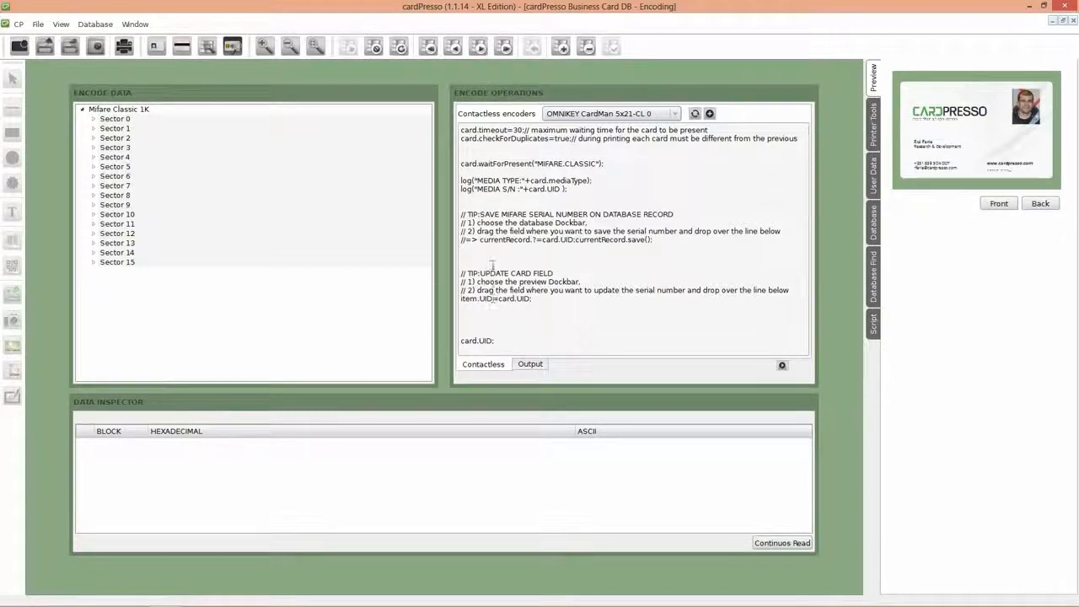
mouse_move(209, 76)
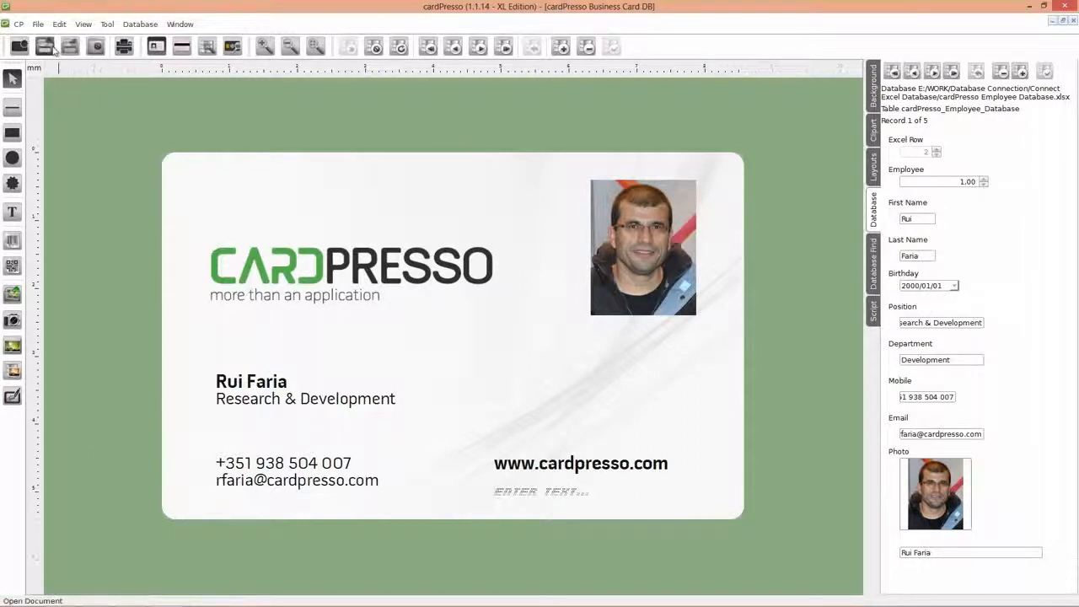
Configure printing for PDFCreator, A7 landscape paper and the Mifare Classic card model
left_click(47, 23)
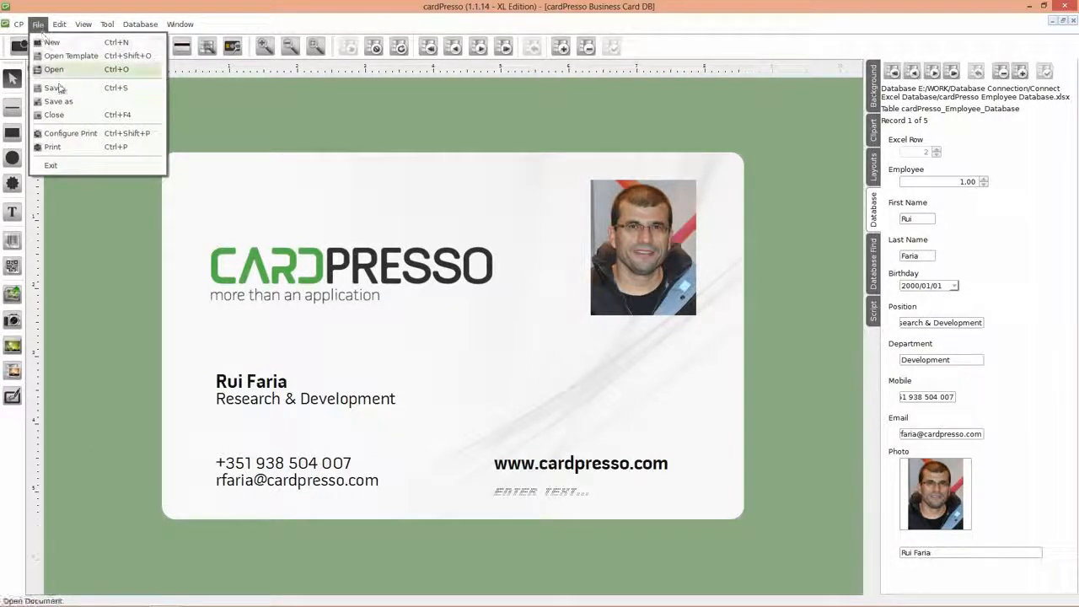
left_click(71, 133)
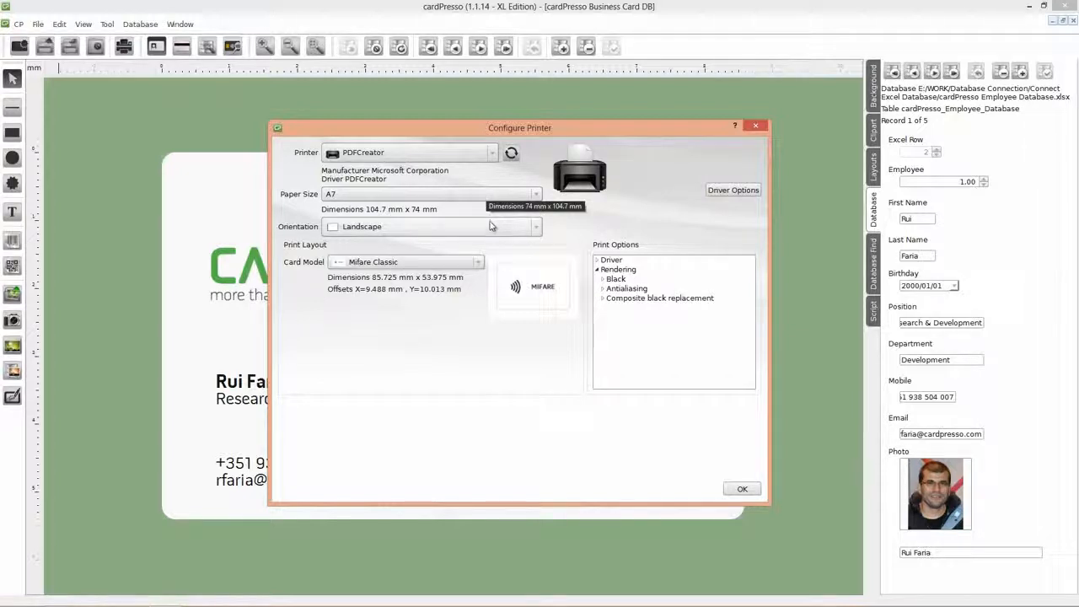
mouse_move(499, 236)
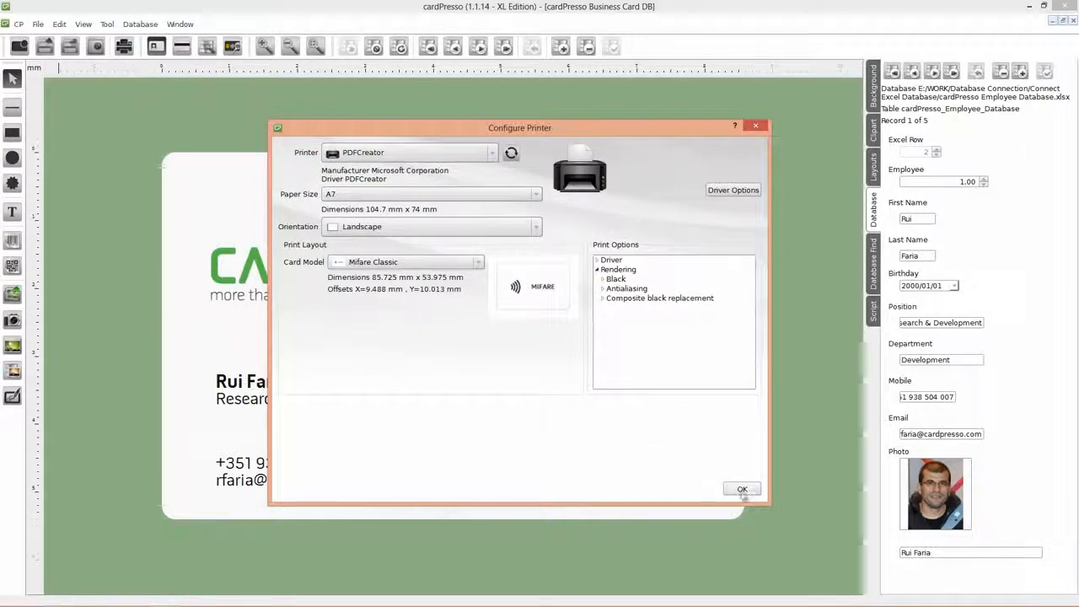
left_click(742, 489)
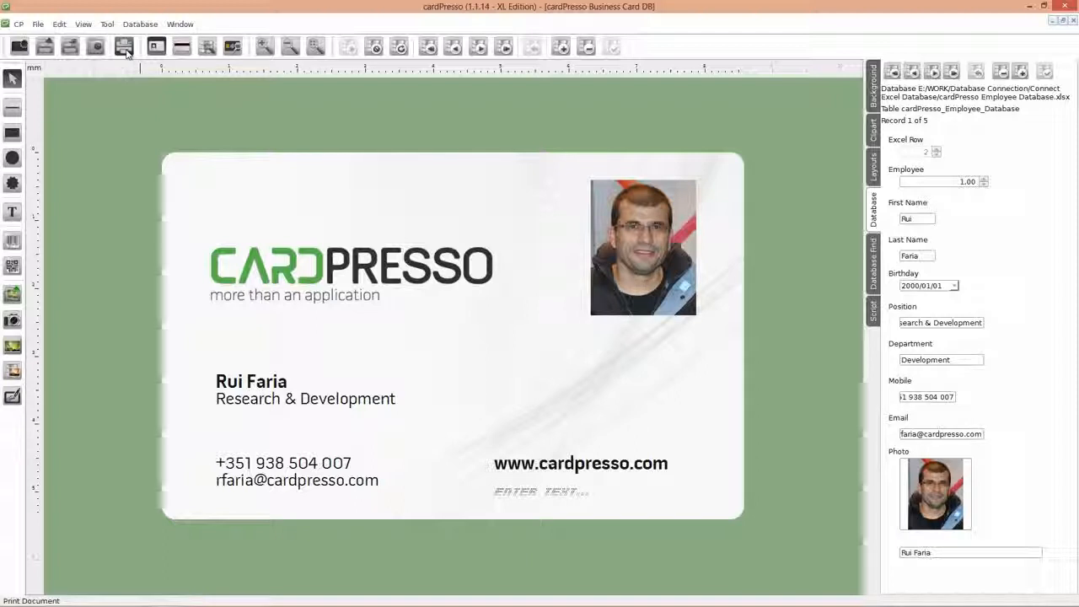
Print all records from the start record with Print Front and Contactless Operations enabled
left_click(123, 47)
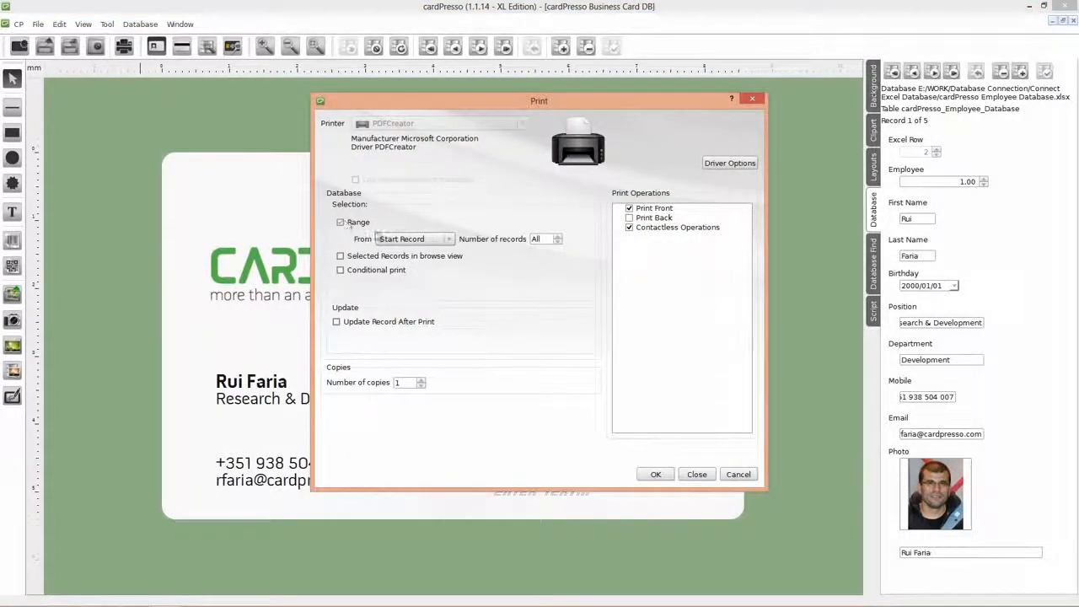
left_click(341, 222)
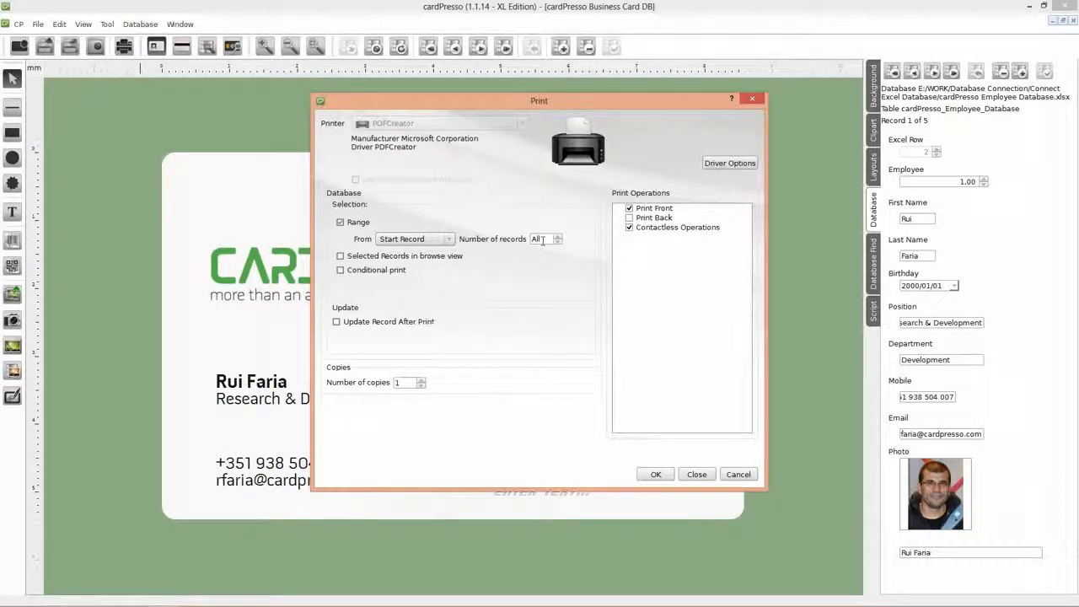
left_click(654, 209)
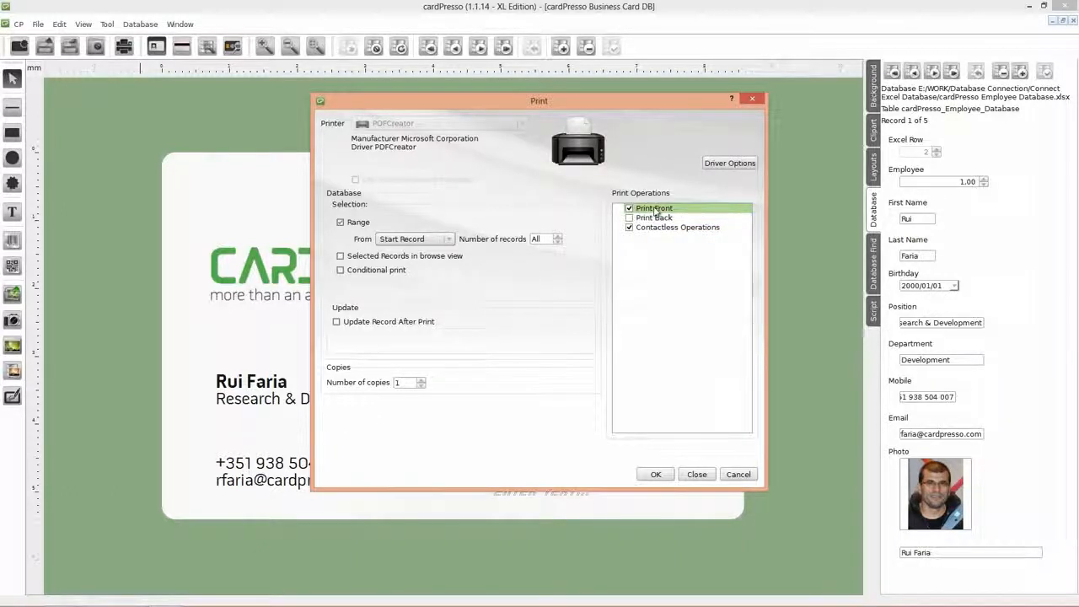
left_click(678, 225)
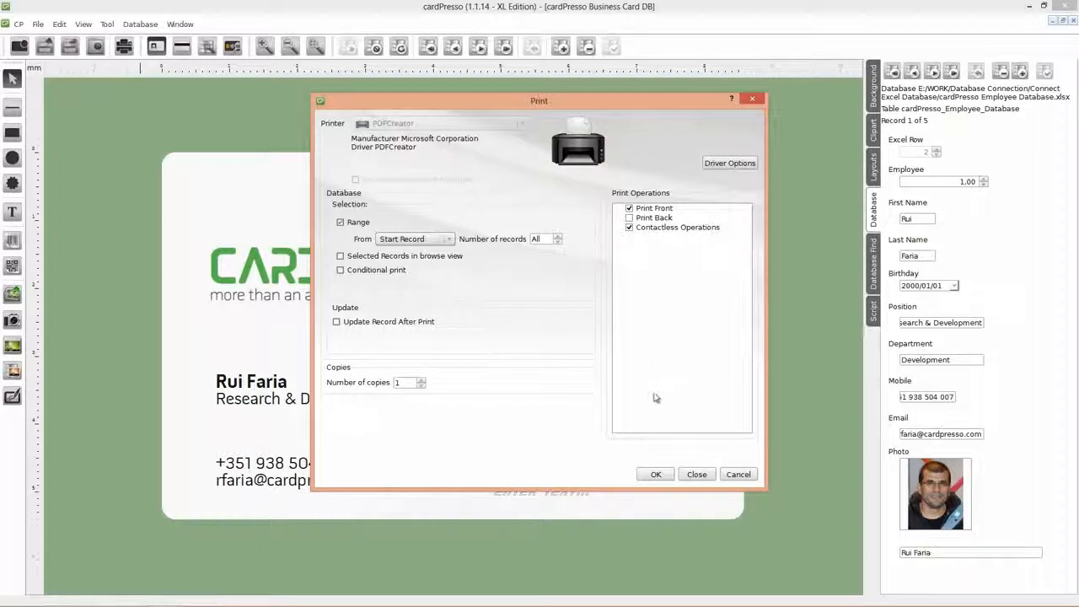
left_click(654, 474)
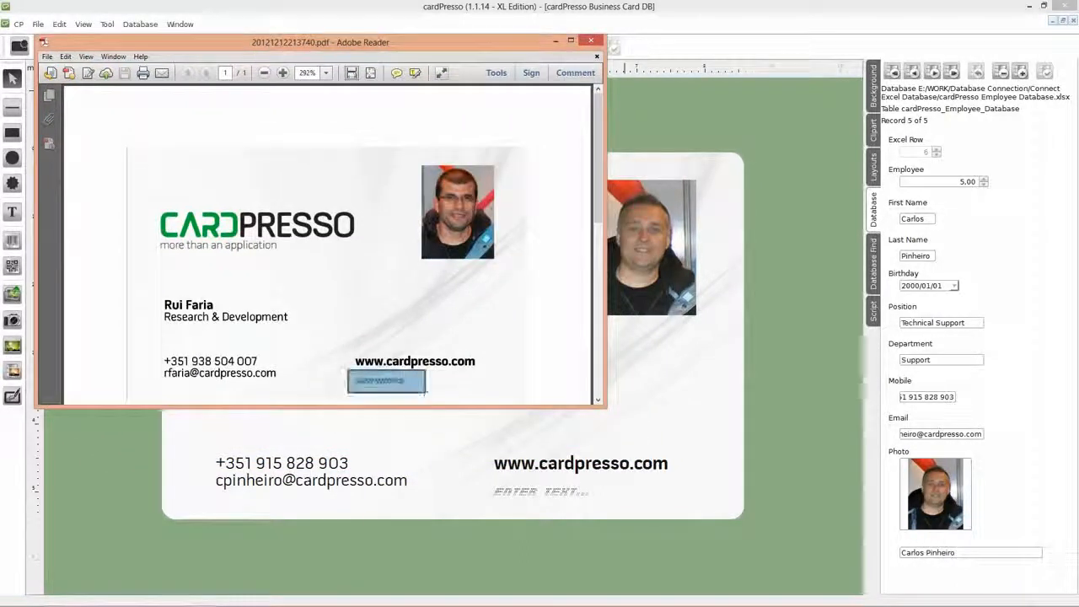
Close the generated business card PDF in Adobe Reader to return to cardPresso
left_click(597, 40)
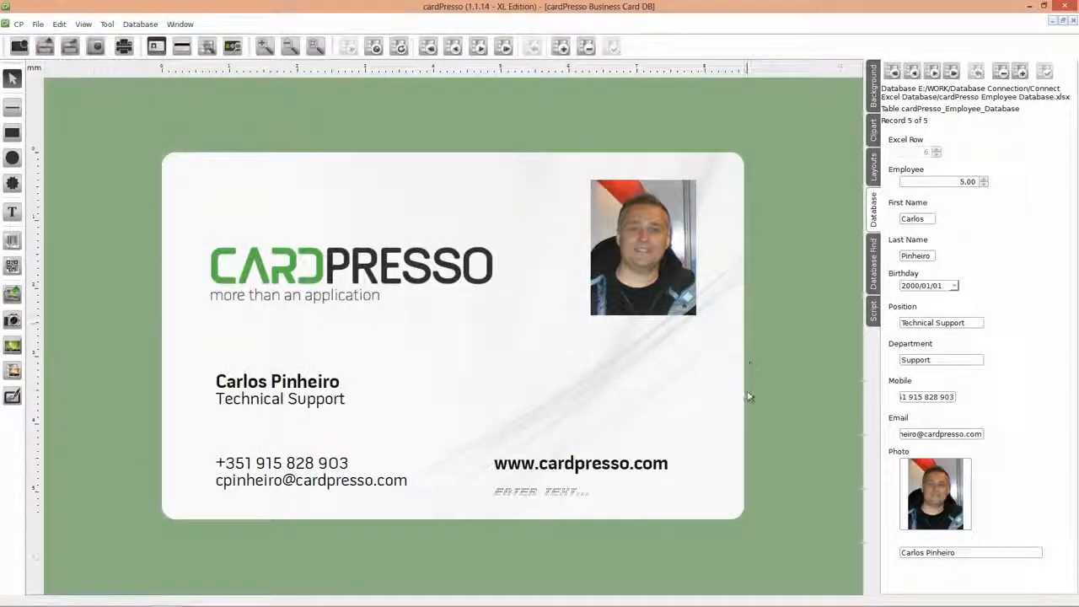